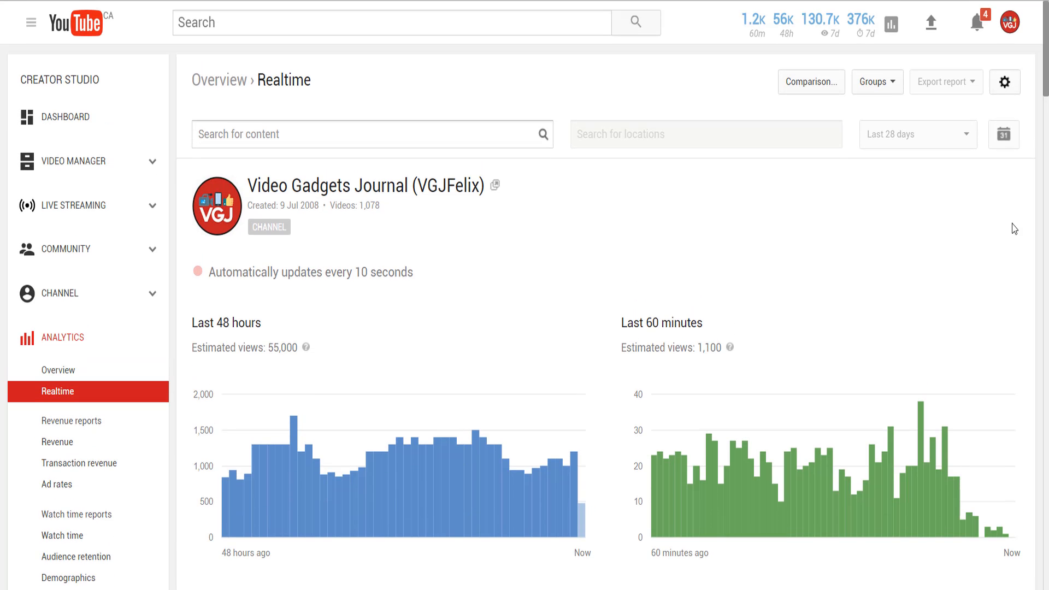
Step: View the vidIQ real-time stats popup from Creator Studio, then go to the YouTube home page
left_click(889, 23)
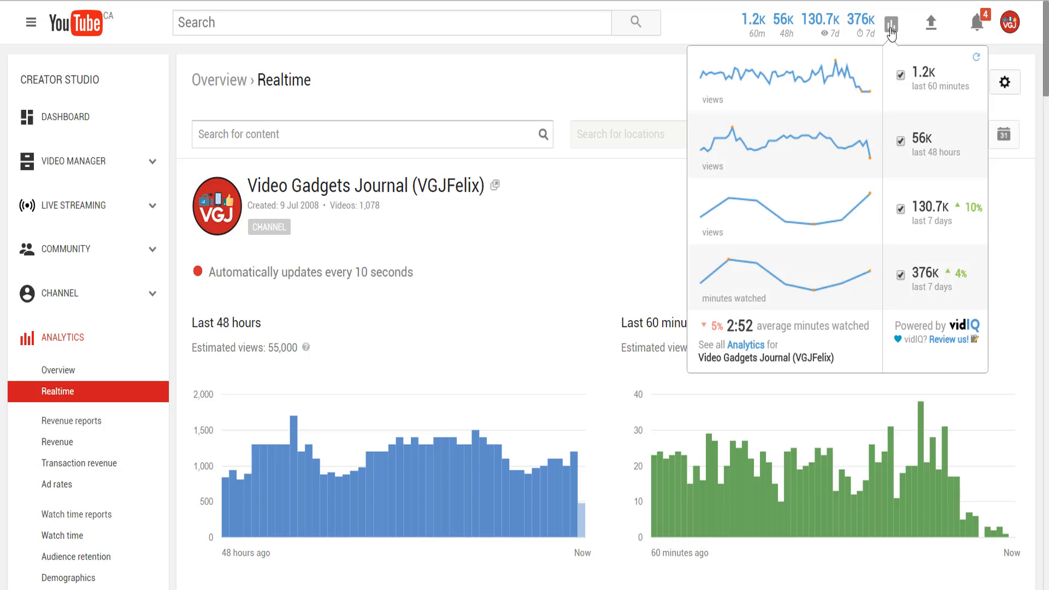
left_click(77, 22)
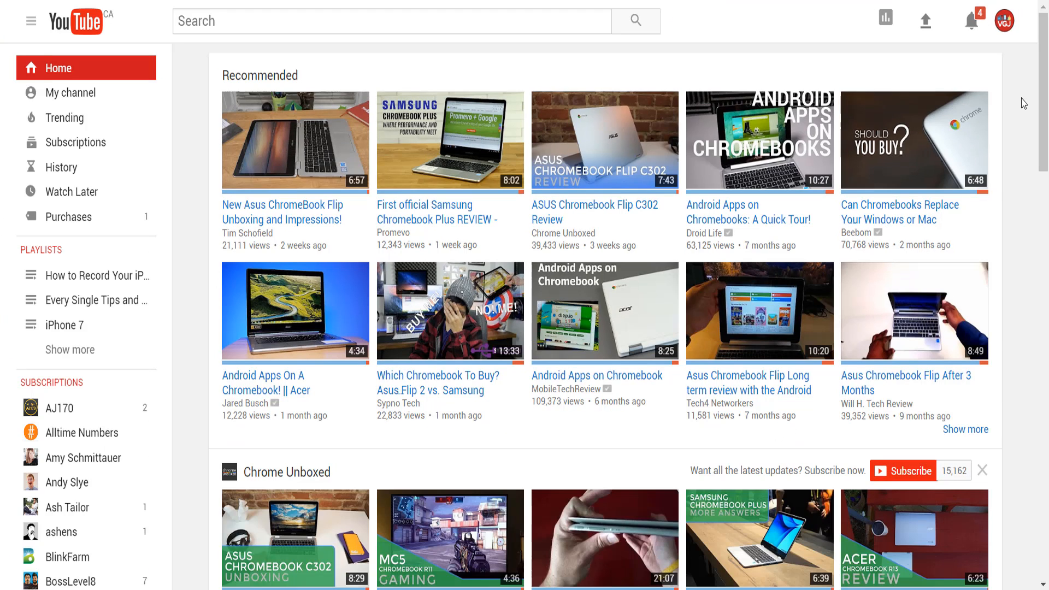
mouse_move(935, 62)
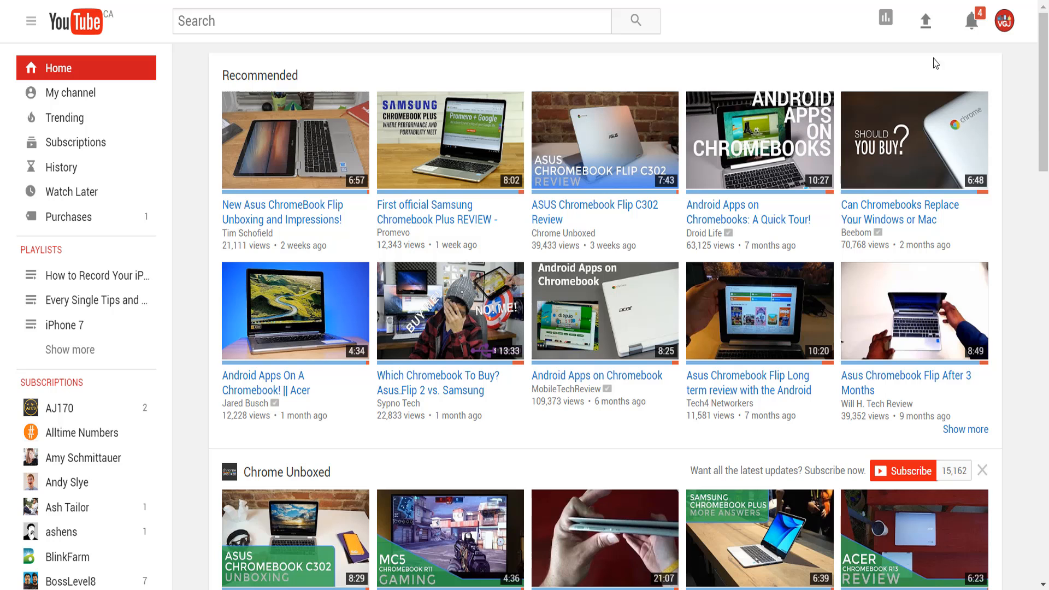
Step: Bring up the vidIQ real-time stats popup from the home page header's bar-chart icon
left_click(884, 19)
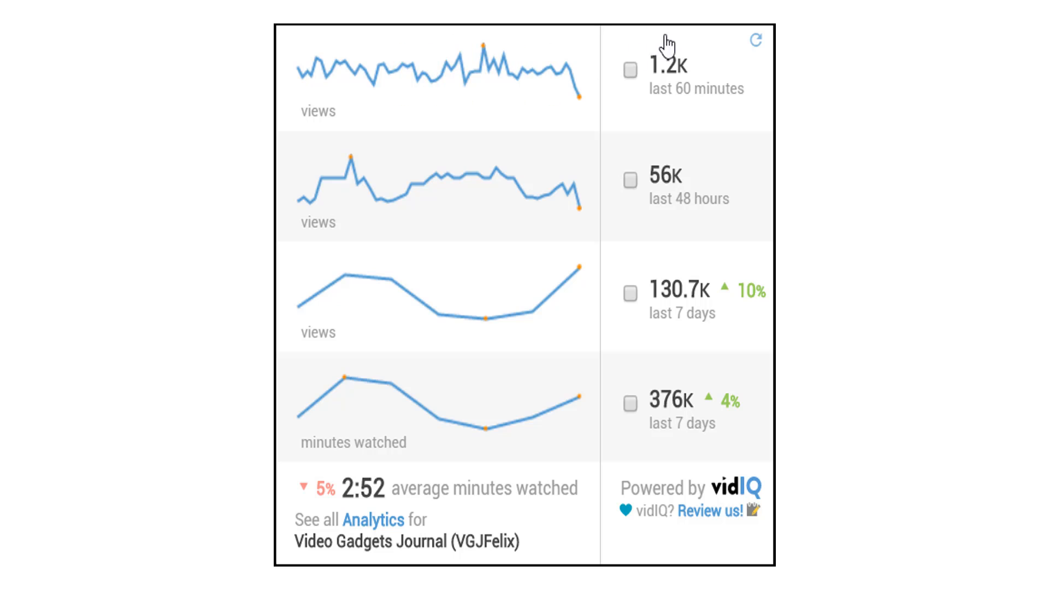
left_click(885, 20)
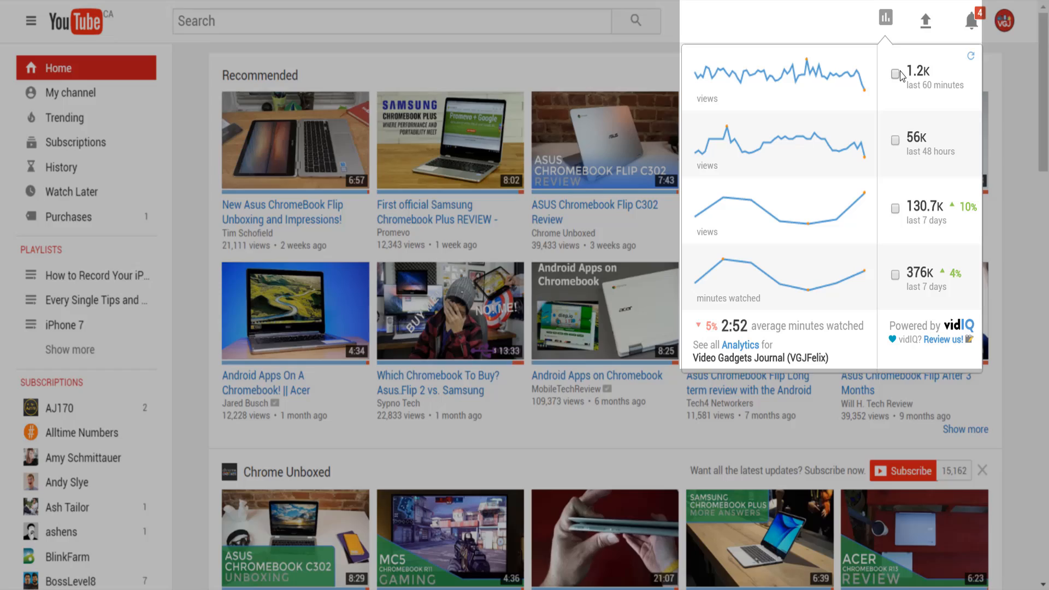
Step: Tick 60-minute, 48-hour and 7-day views plus 7-day minutes watched, then go to Subscriptions
left_click(895, 74)
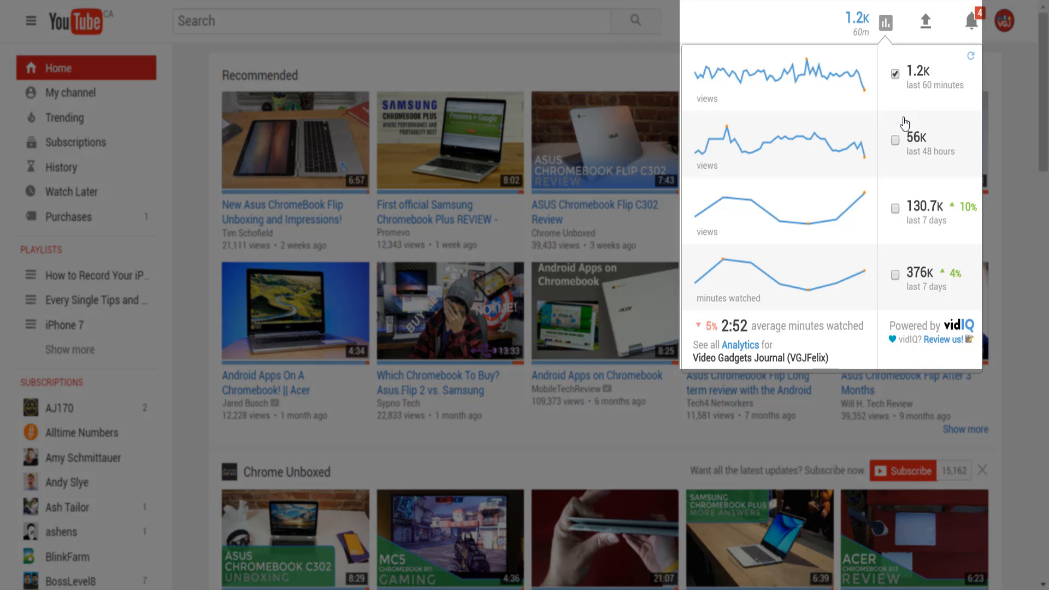
left_click(894, 141)
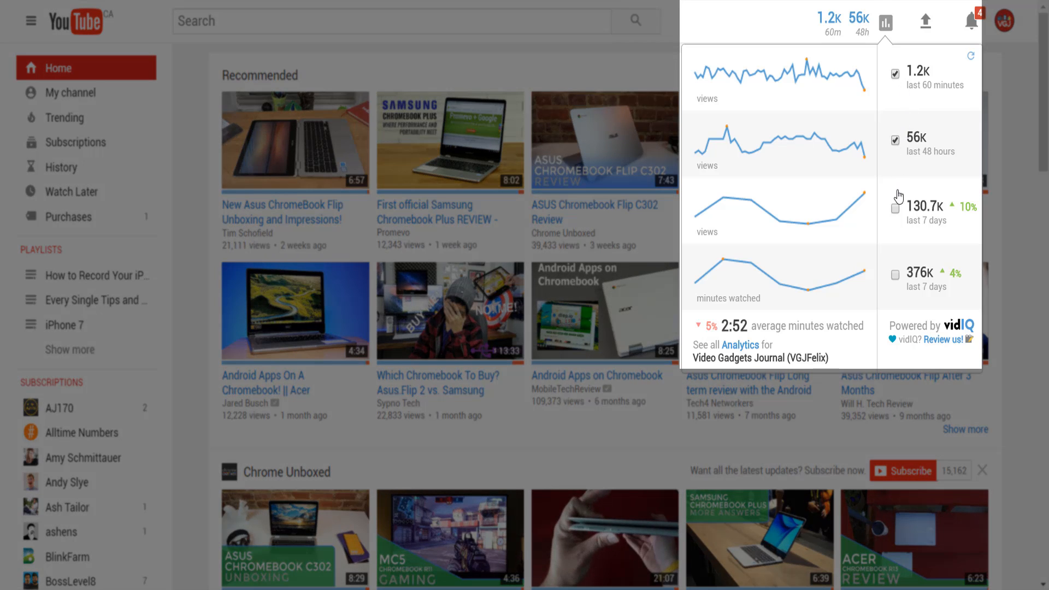
left_click(895, 209)
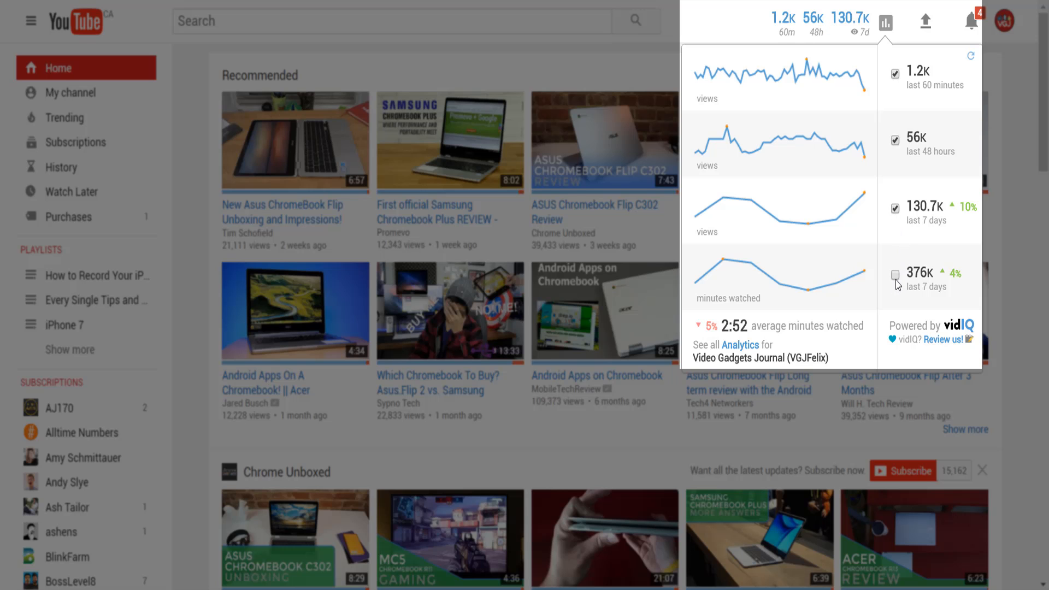
left_click(894, 274)
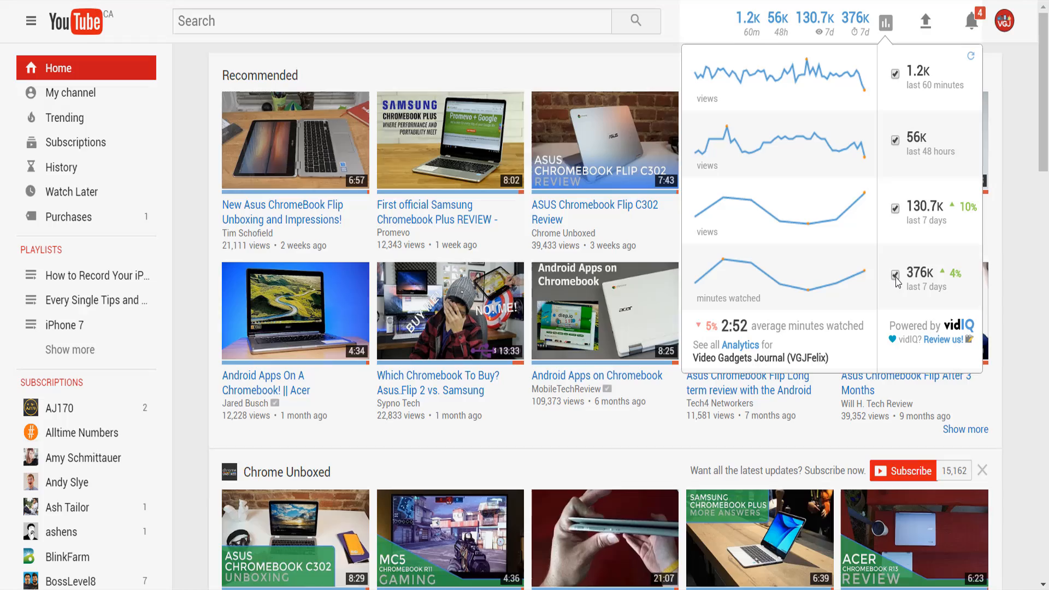
left_click(76, 142)
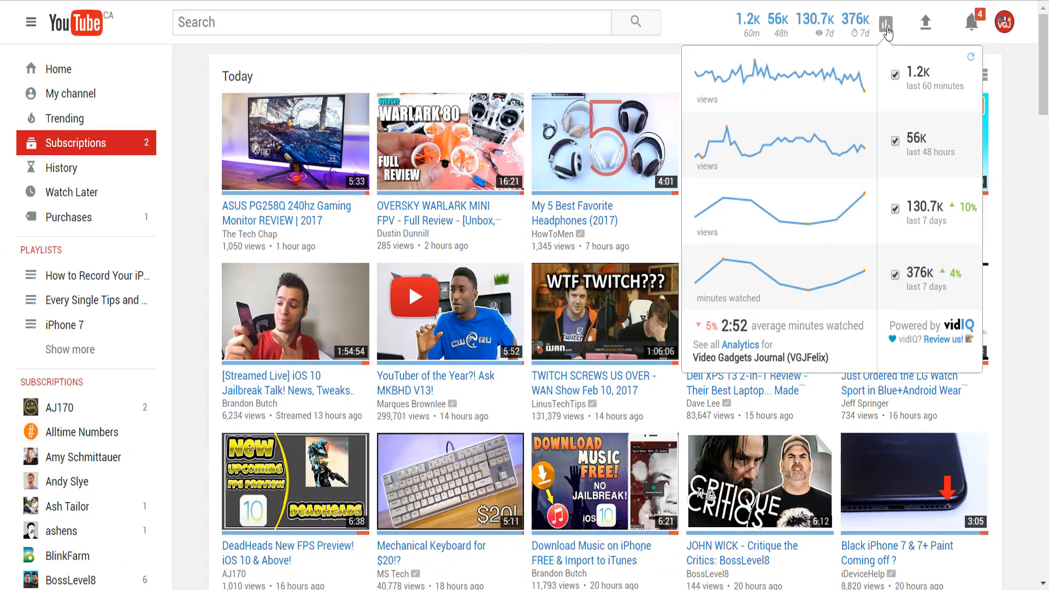